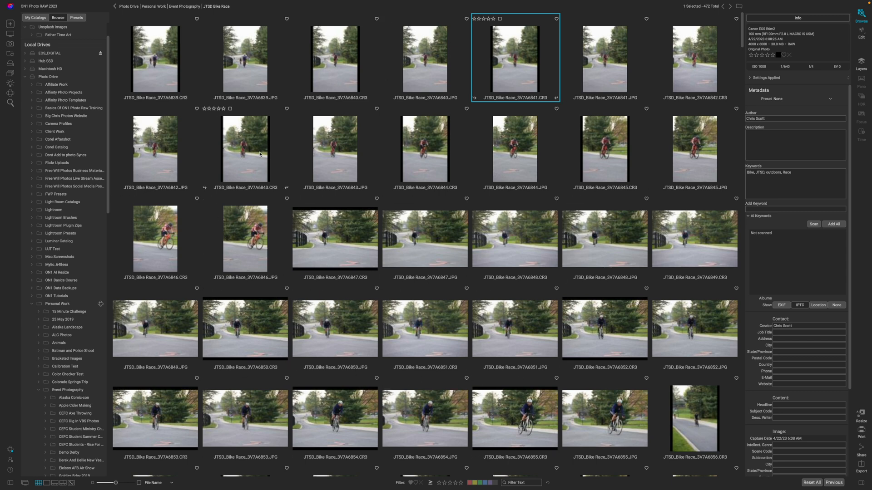
{"action": "mouse_move", "coordinate": [331, 103]}
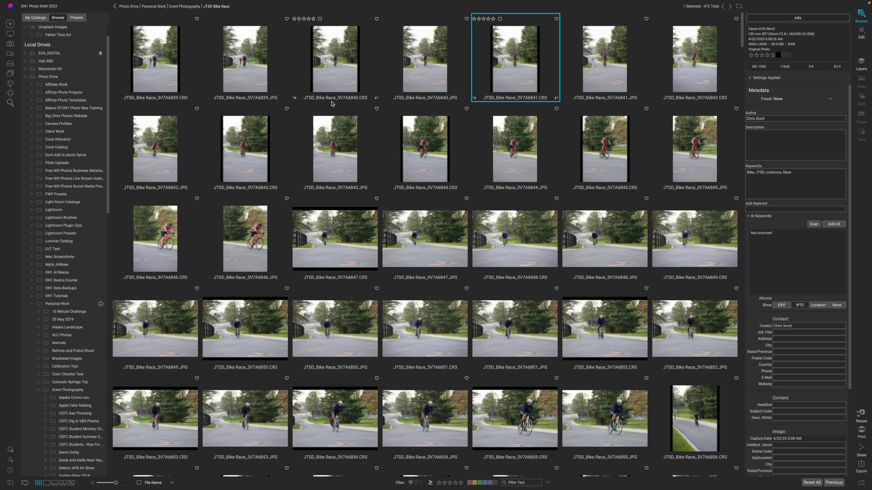
{"action": "mouse_move", "coordinate": [364, 103]}
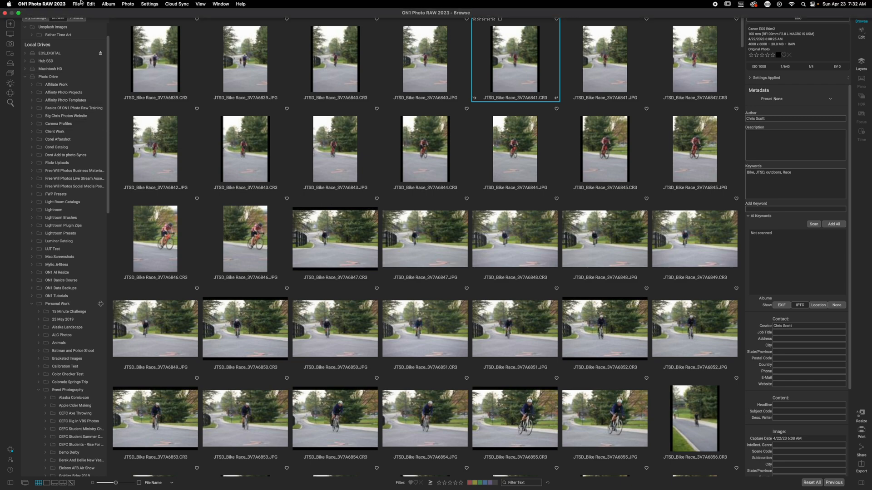
Show the File menu commands to reach Group RAW Plus JPG
{"action": "left_click", "coordinate": [90, 4]}
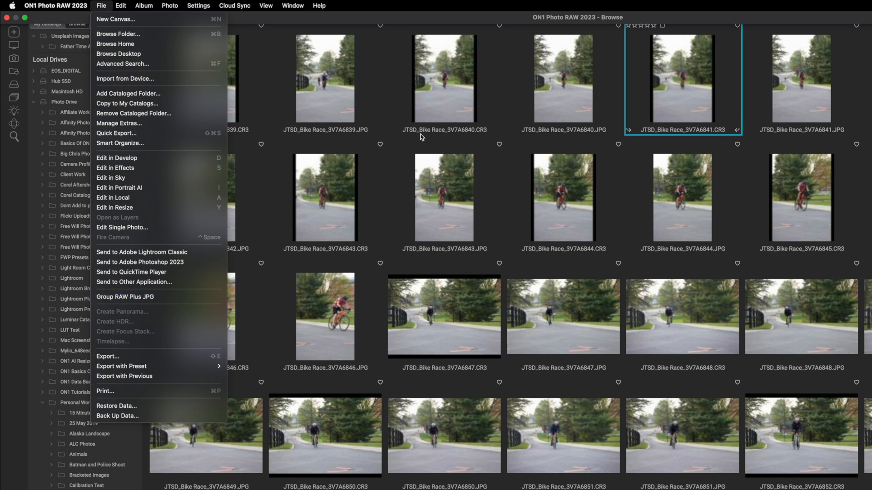
{"action": "mouse_move", "coordinate": [477, 136]}
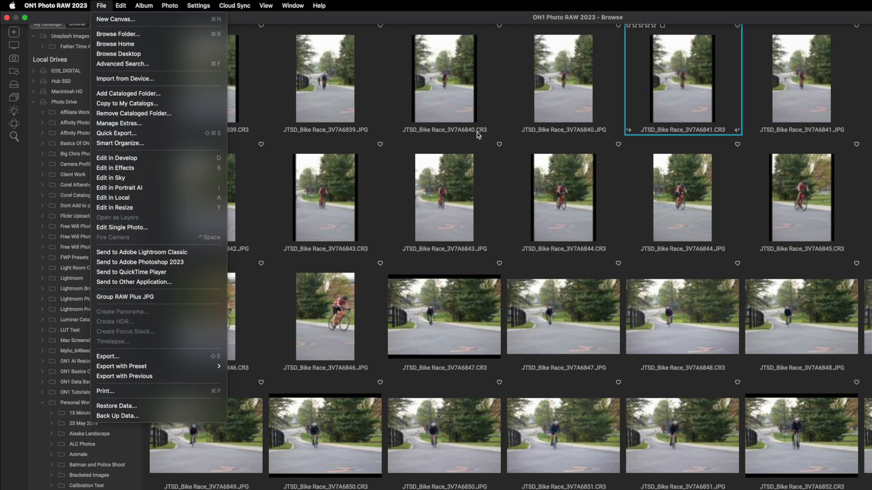
{"action": "mouse_move", "coordinate": [580, 139]}
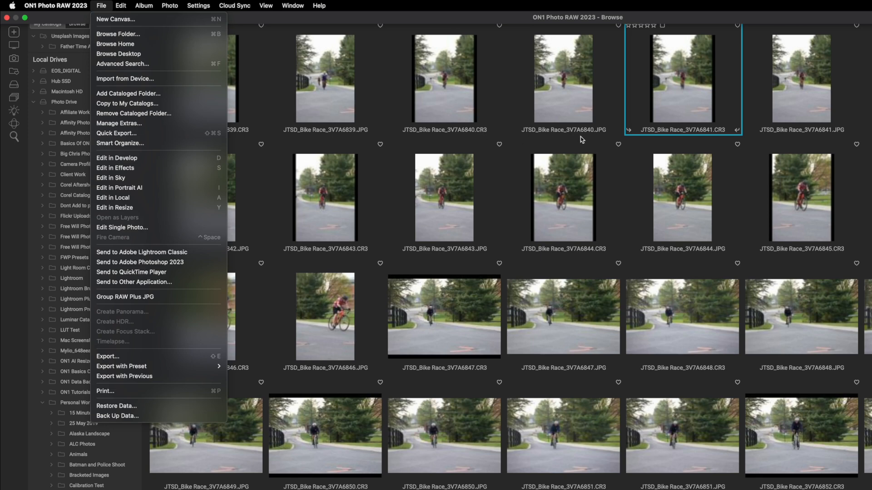
{"action": "mouse_move", "coordinate": [481, 169]}
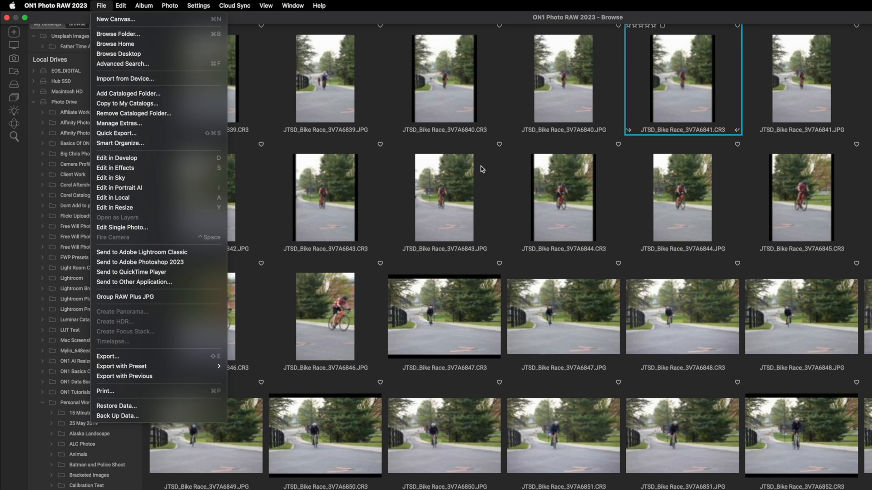
{"action": "mouse_move", "coordinate": [163, 299]}
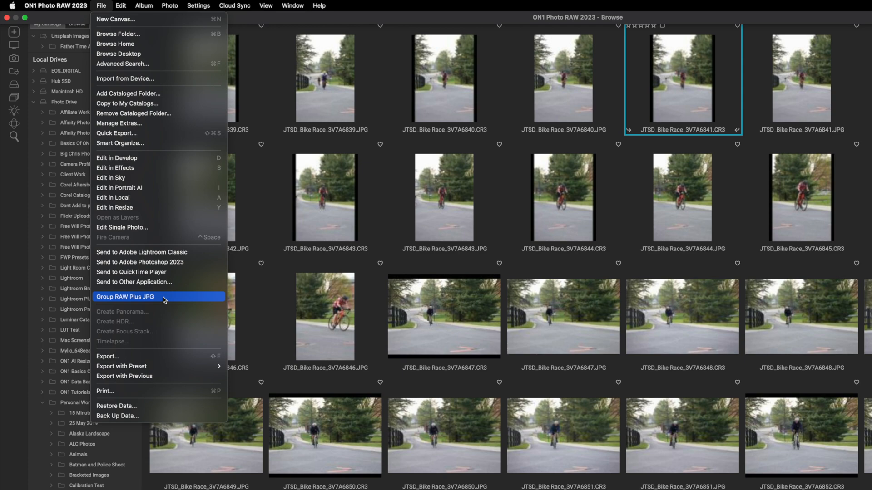
Group each CR3 with its matching JPG, reducing Bike Race to 236 images
{"action": "left_click", "coordinate": [125, 296]}
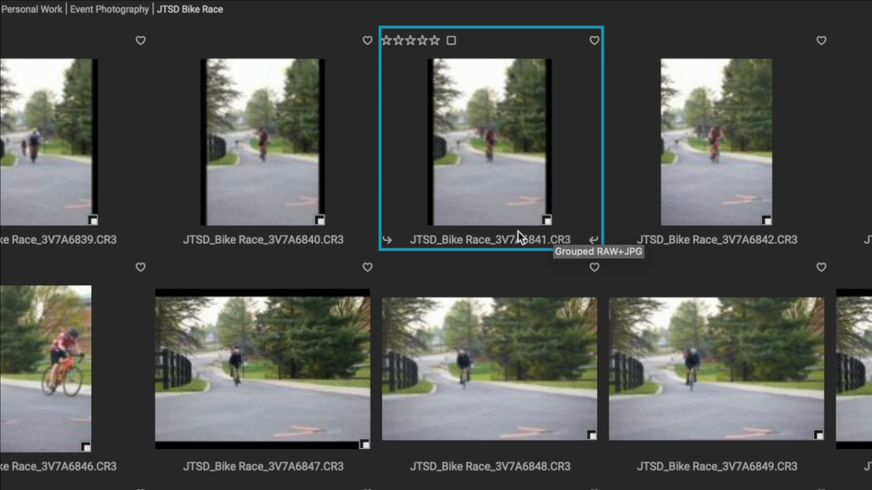
{"action": "mouse_move", "coordinate": [527, 234]}
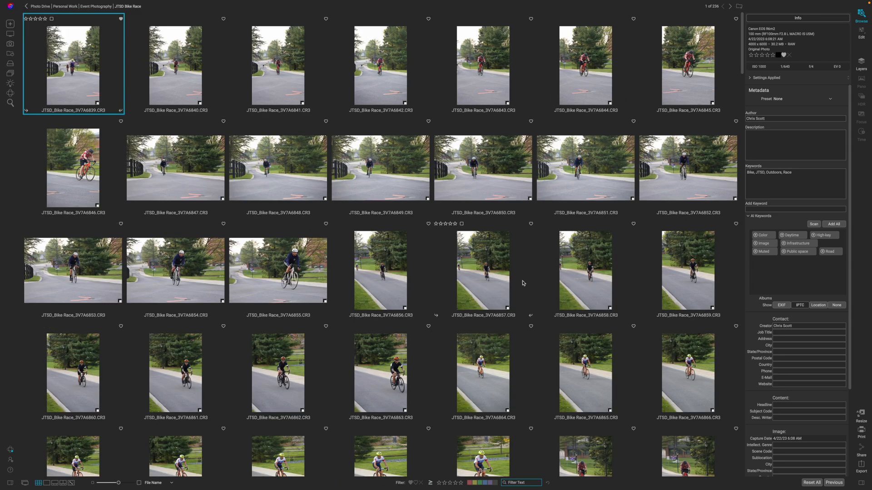
{"action": "mouse_move", "coordinate": [565, 384]}
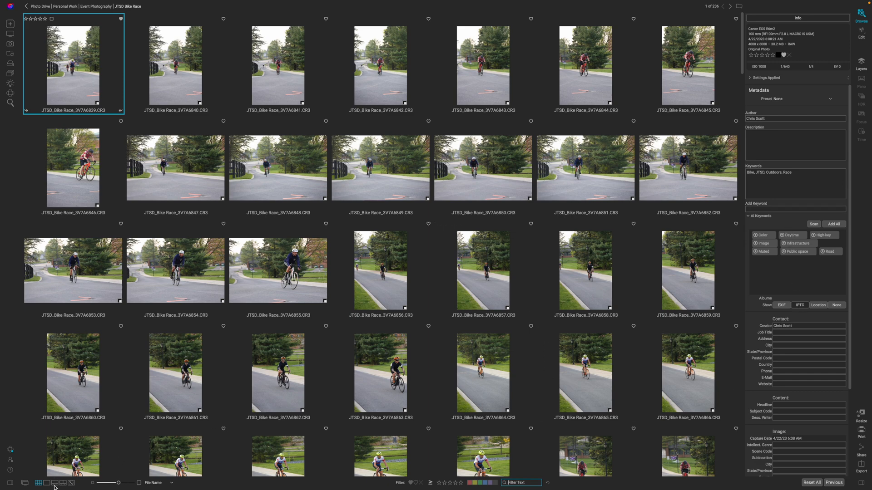
Step through early race photos in Filmstrip view up to 3V7A6849, liking keepers
{"action": "left_click", "coordinate": [45, 483]}
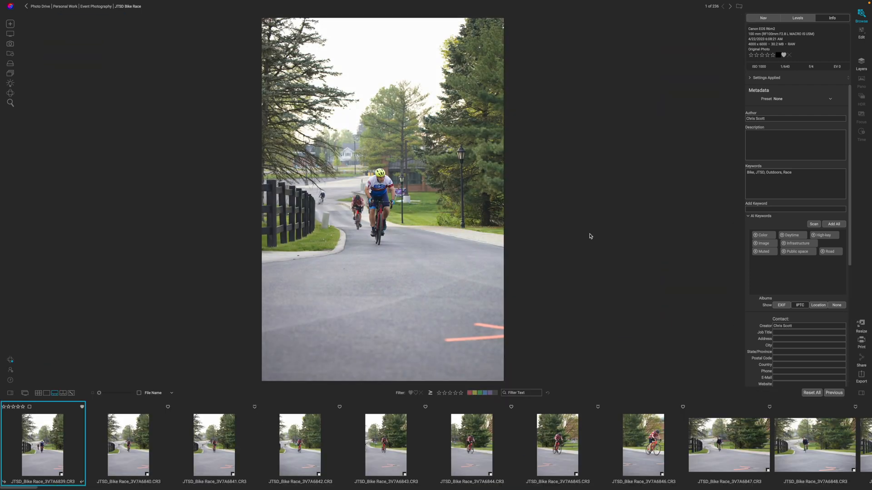
{"action": "mouse_move", "coordinate": [80, 412]}
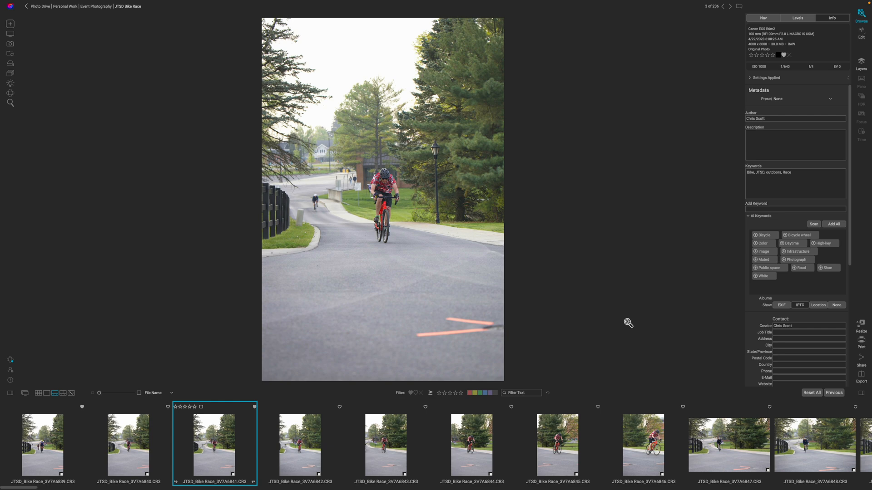
{"action": "left_click", "coordinate": [301, 443]}
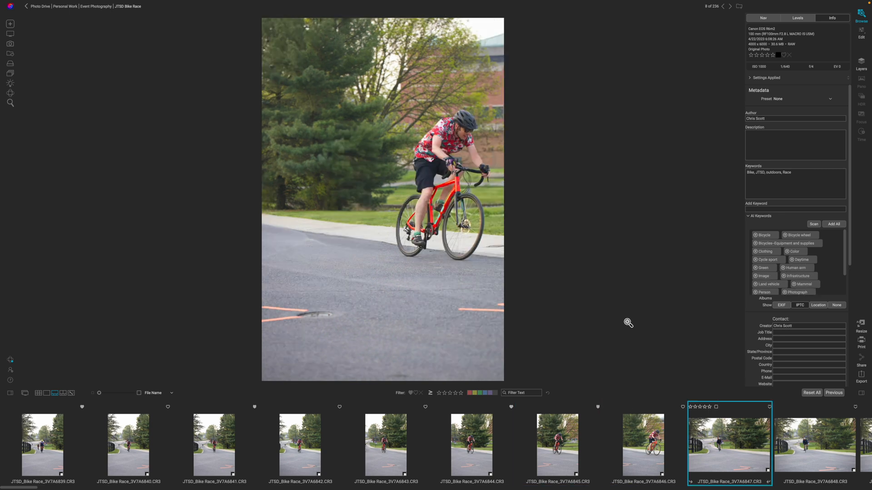
{"action": "left_click", "coordinate": [816, 444]}
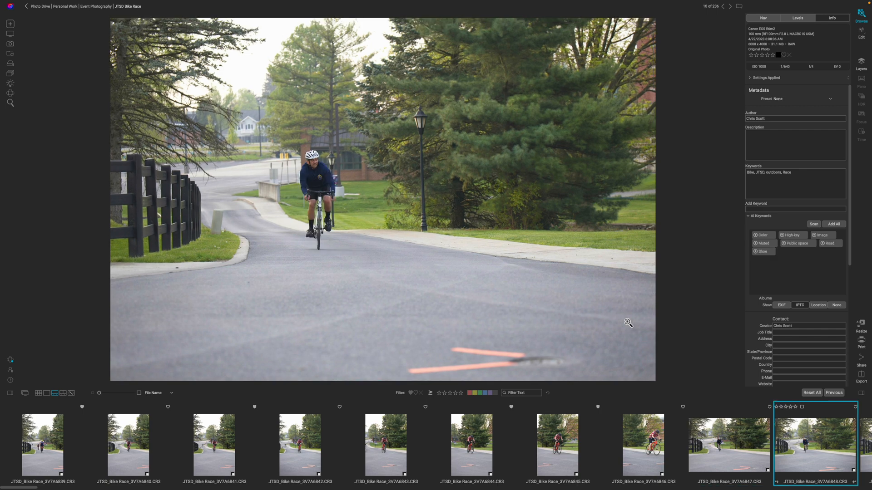
{"action": "key", "text": "right"}
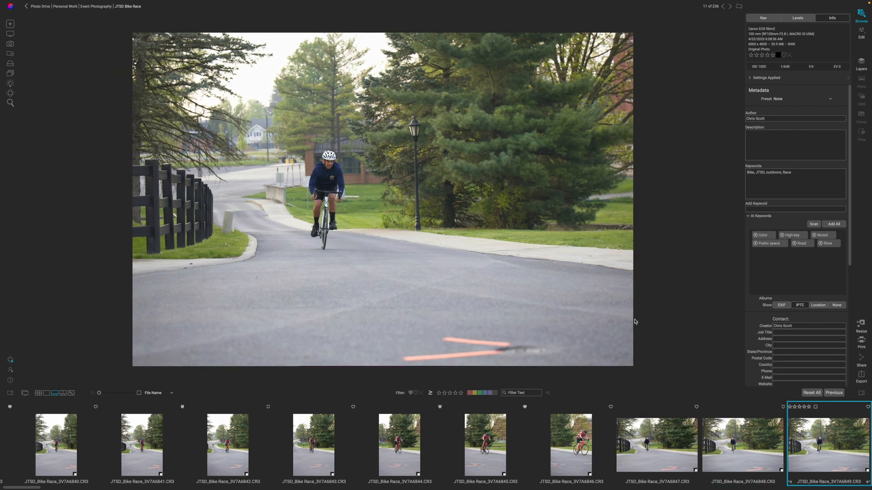
{"action": "scroll", "scroll_direction": "right", "scroll_amount": 3}
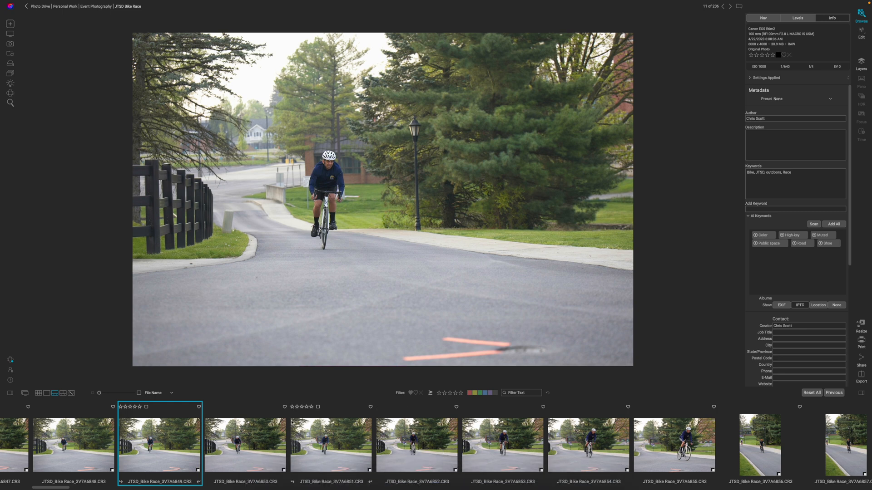
{"action": "key", "text": "shift"}
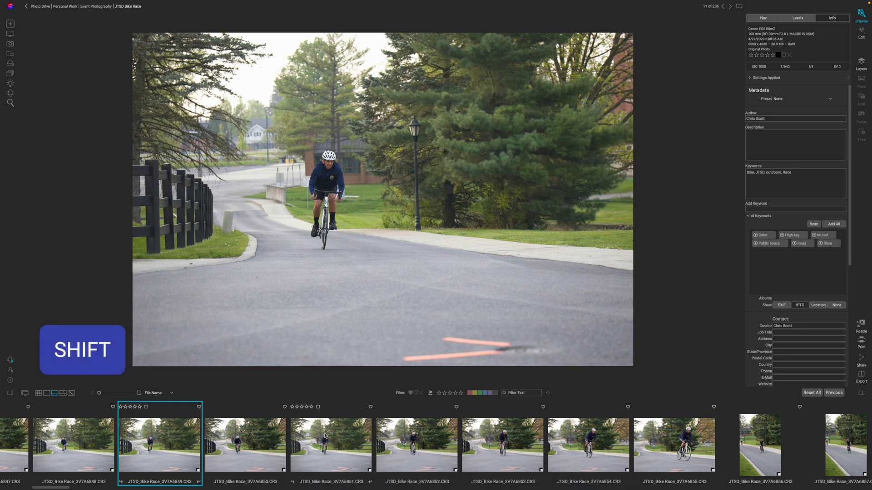
Compare frames 6849–6851 side by side, then show 3V7A6852 alone
{"action": "left_click", "coordinate": [330, 445]}
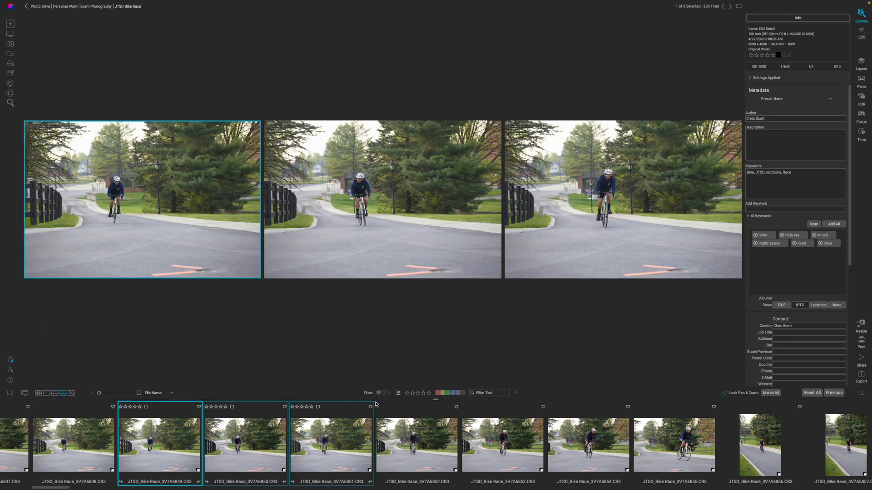
{"action": "mouse_move", "coordinate": [621, 237]}
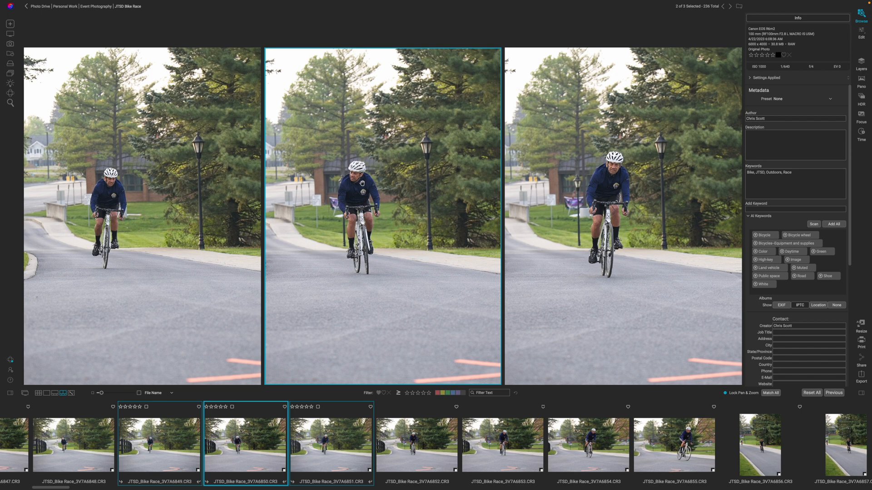
{"action": "mouse_move", "coordinate": [544, 253]}
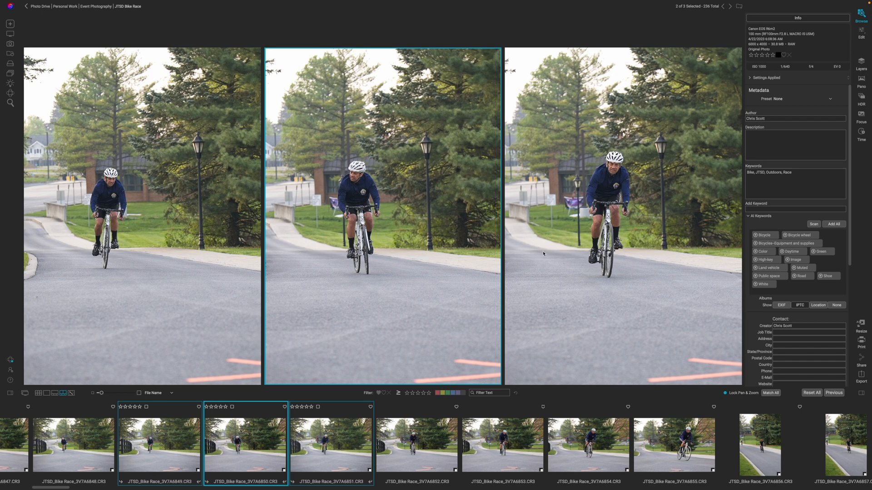
{"action": "mouse_move", "coordinate": [609, 191]}
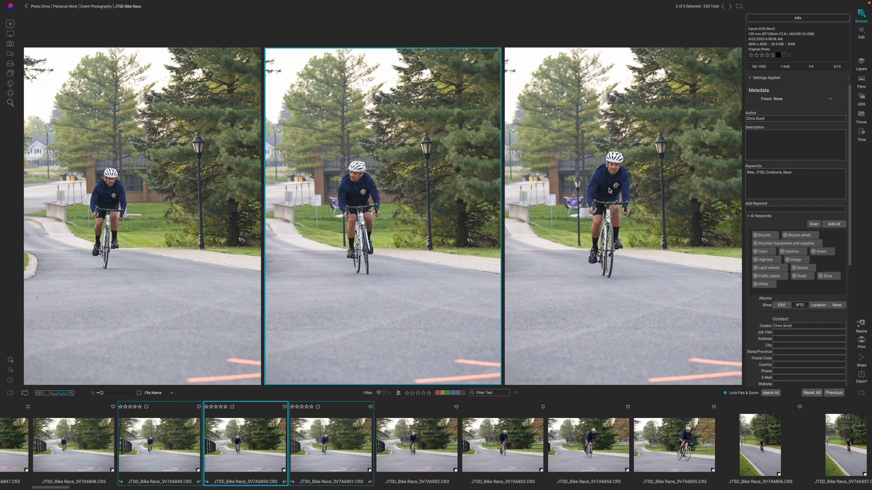
{"action": "left_click", "coordinate": [331, 445]}
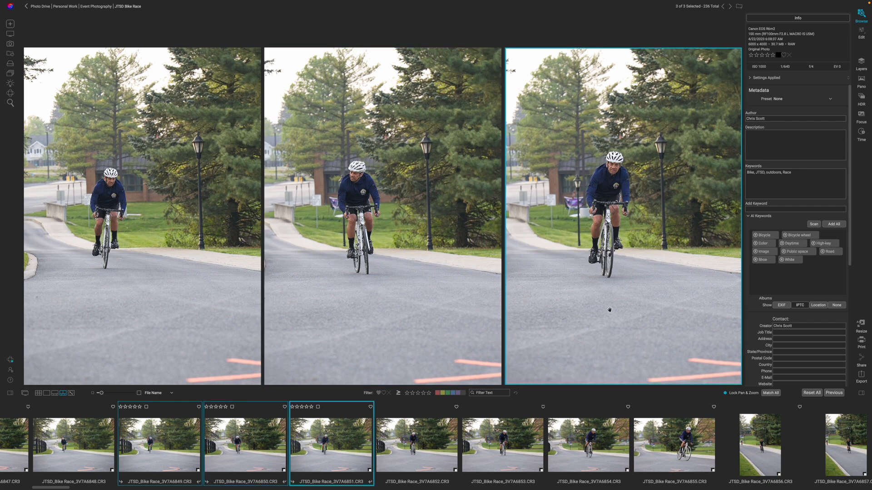
{"action": "mouse_move", "coordinate": [370, 418]}
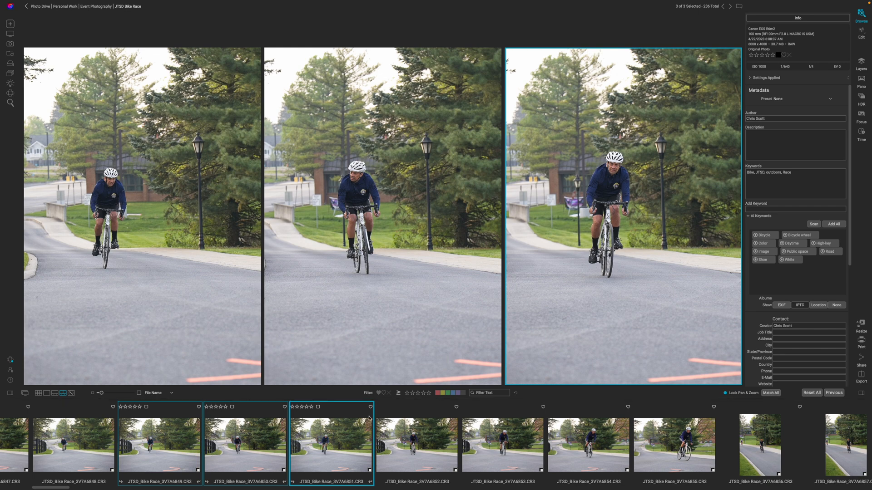
{"action": "left_click", "coordinate": [369, 406]}
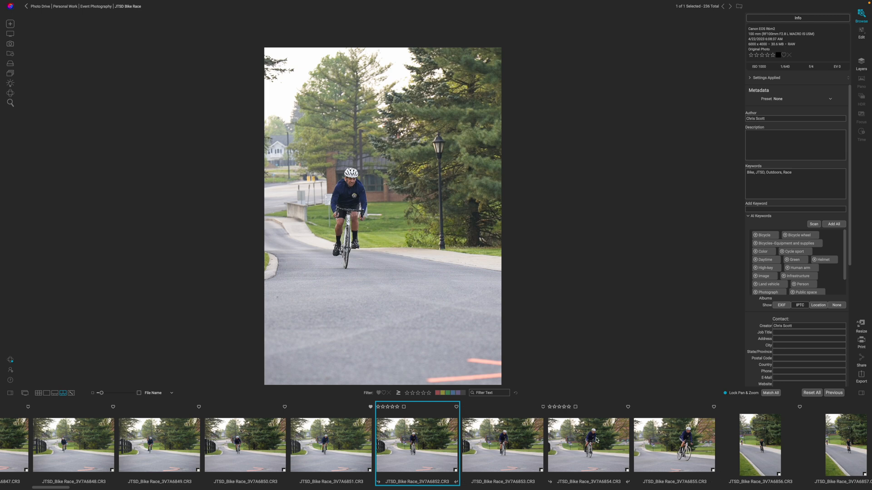
Compare 6852–6854 zoomed in, like 6854, then show 3V7A6855 alone
{"action": "left_click", "coordinate": [588, 445]}
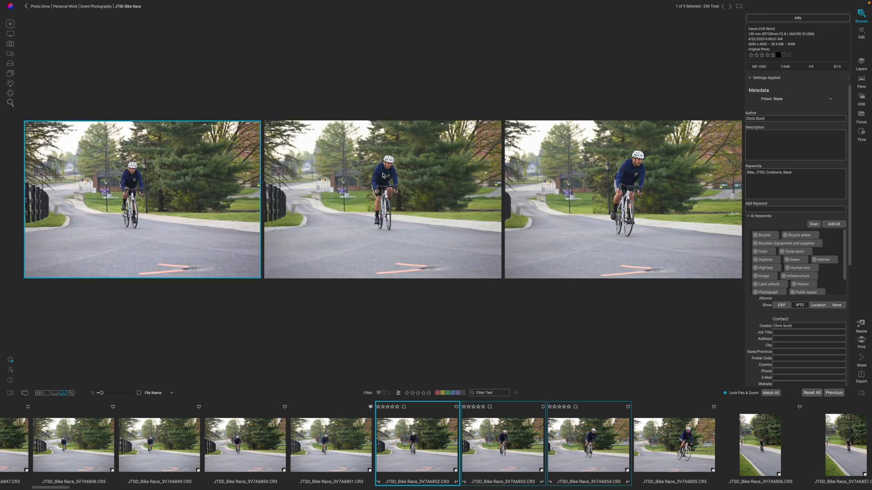
{"action": "left_click", "coordinate": [501, 445]}
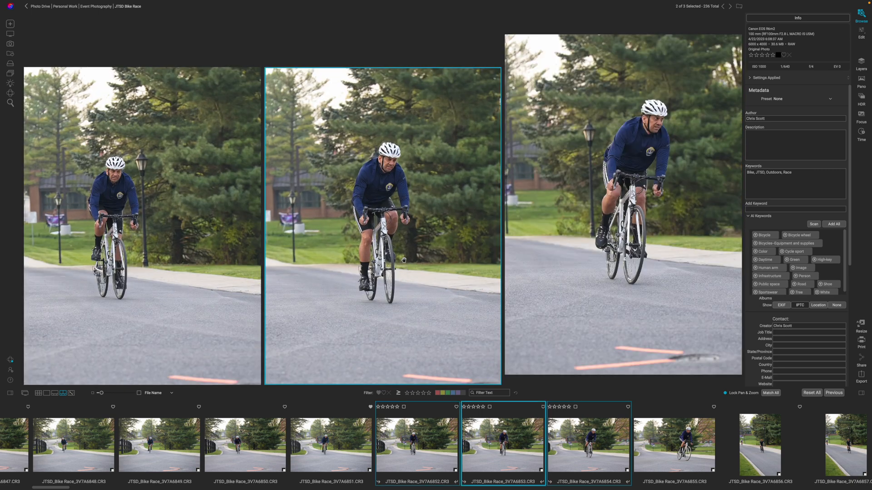
{"action": "left_click", "coordinate": [586, 443]}
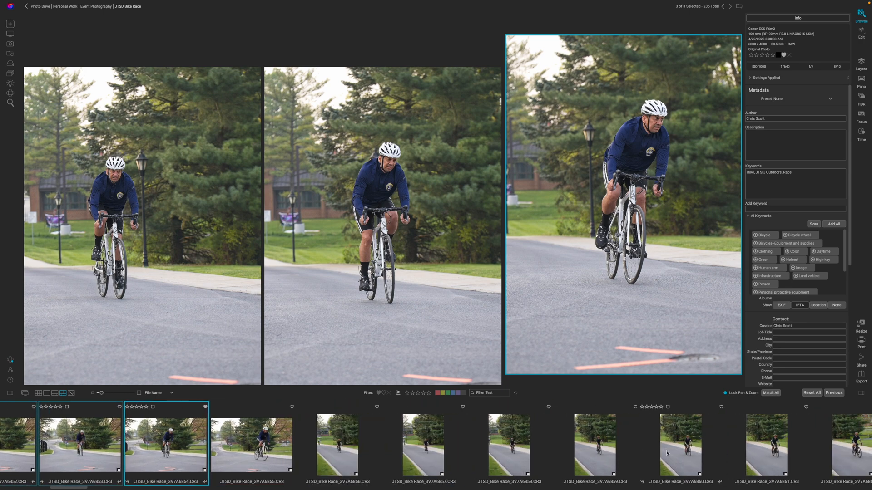
{"action": "left_click", "coordinate": [251, 443]}
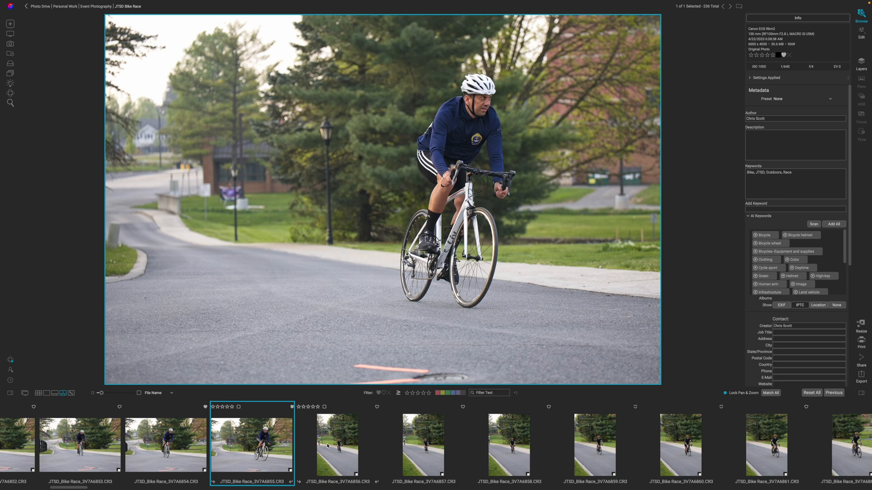
{"action": "mouse_move", "coordinate": [336, 443]}
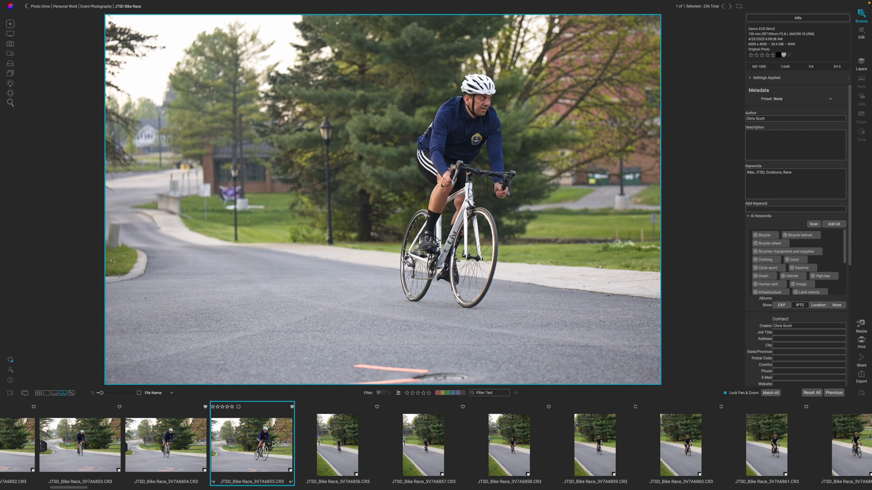
Compare 3V7A6856–6859 side by side, checking 6856 alone in between
{"action": "left_click", "coordinate": [337, 443]}
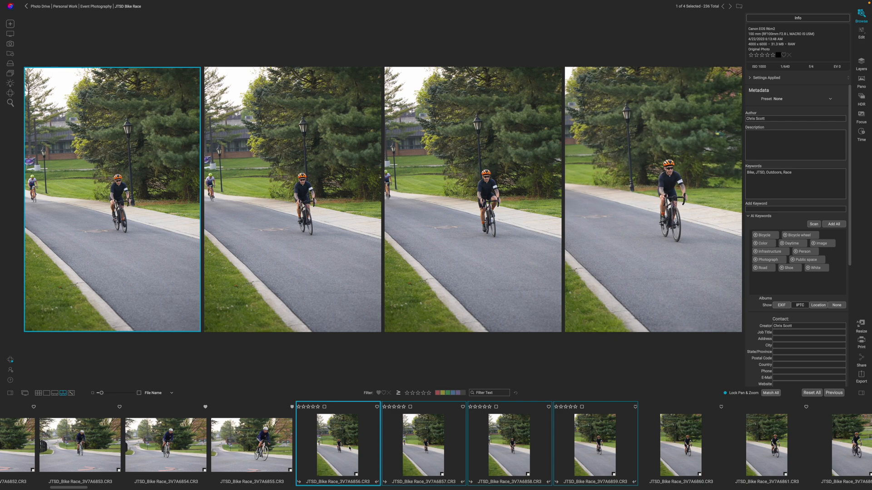
{"action": "left_click", "coordinate": [55, 393]}
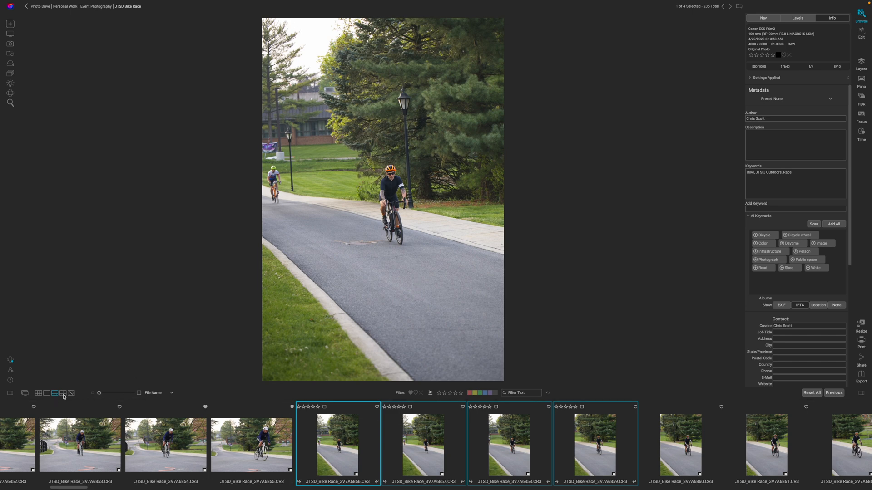
{"action": "left_click", "coordinate": [62, 392]}
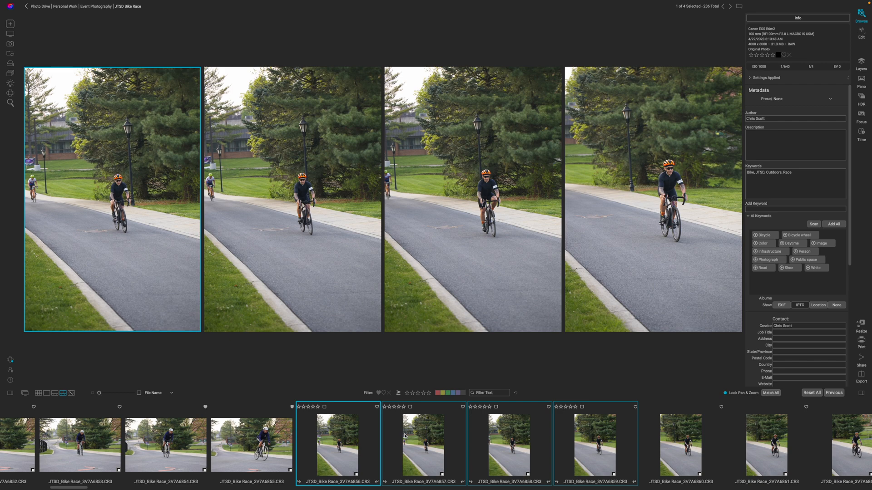
{"action": "mouse_move", "coordinate": [544, 374]}
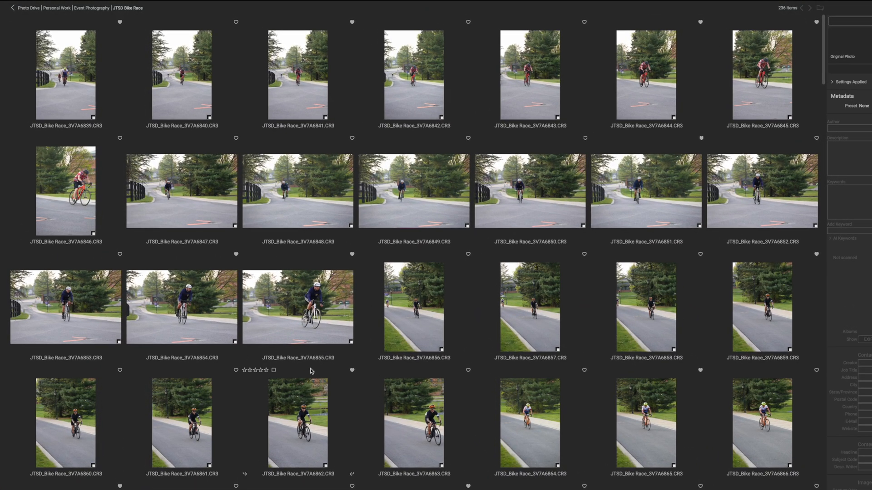
Scroll down through the 236-photo Bike Race thumbnail grid
{"action": "scroll", "scroll_direction": "down", "scroll_amount": 3}
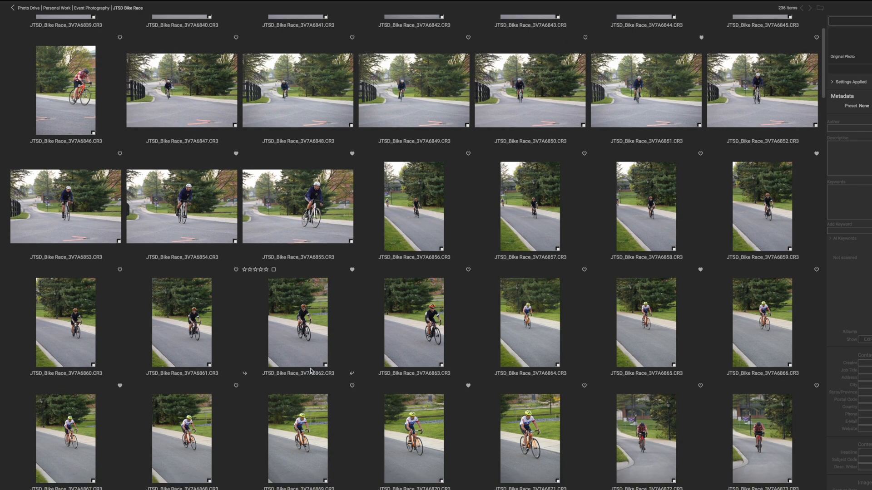
{"action": "scroll", "scroll_direction": "down", "scroll_amount": 3}
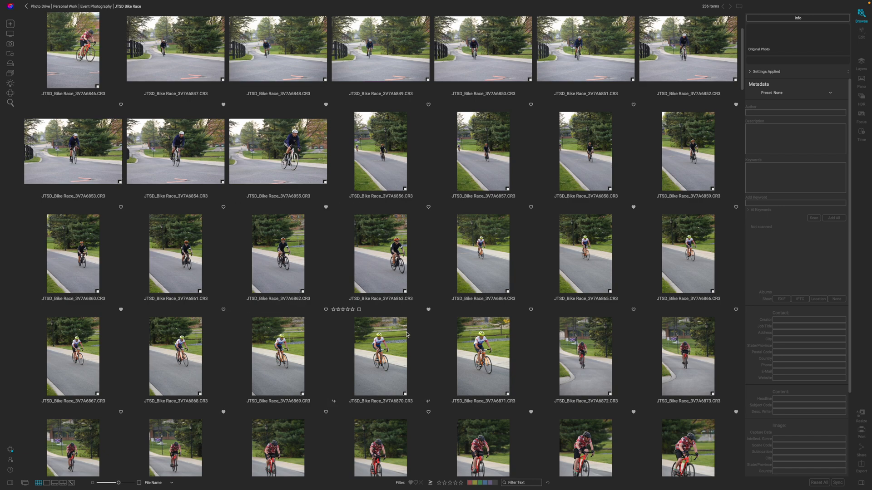
{"action": "scroll", "scroll_direction": "down", "scroll_amount": 3}
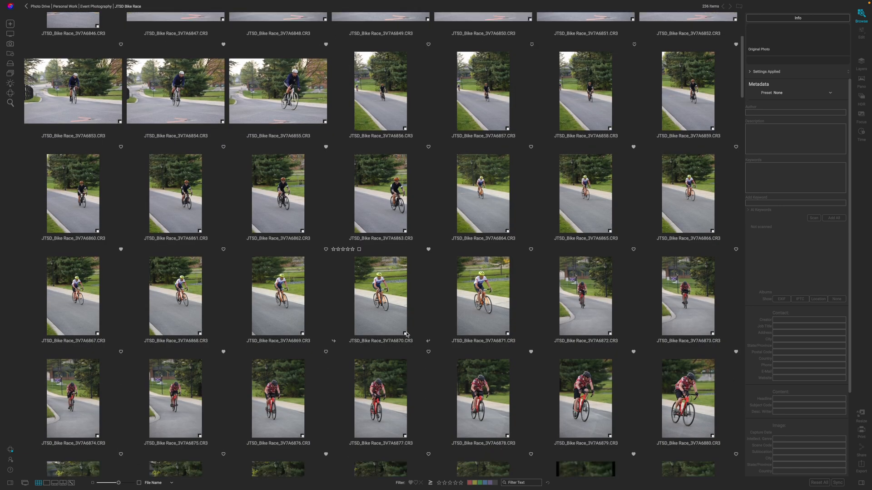
{"action": "scroll", "scroll_direction": "down", "scroll_amount": 3}
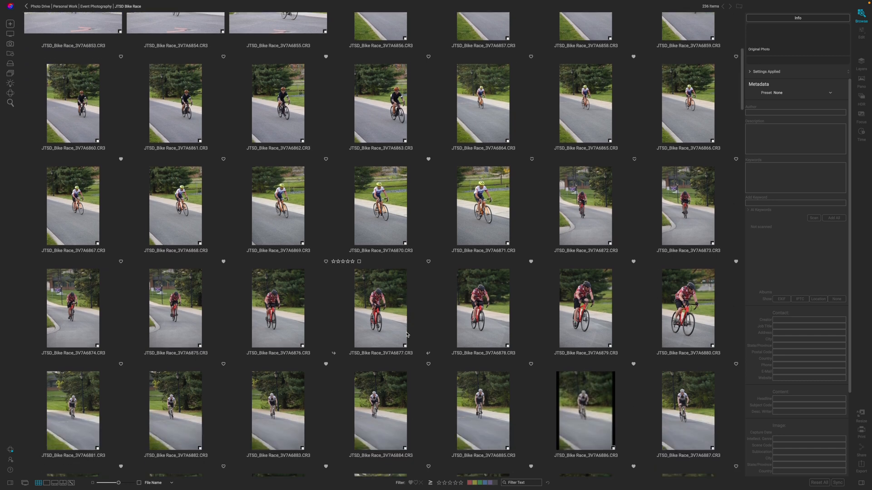
{"action": "scroll", "scroll_direction": "down", "scroll_amount": 3}
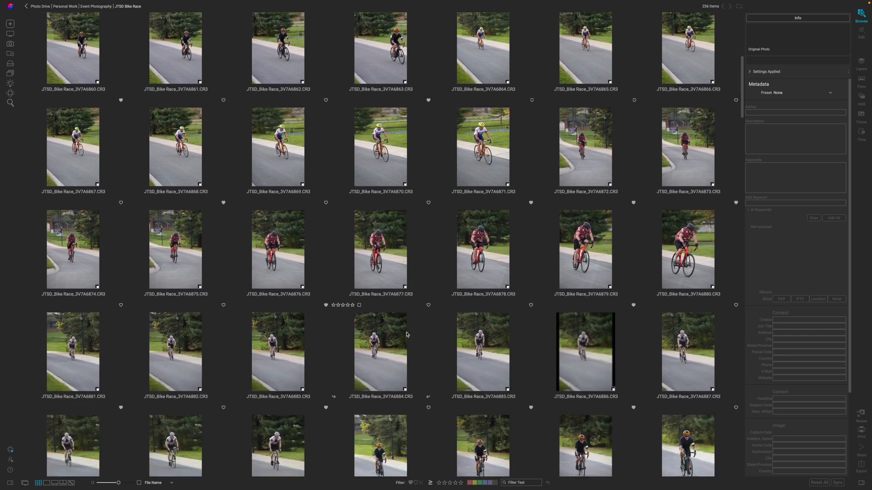
{"action": "scroll", "scroll_direction": "down", "scroll_amount": 3}
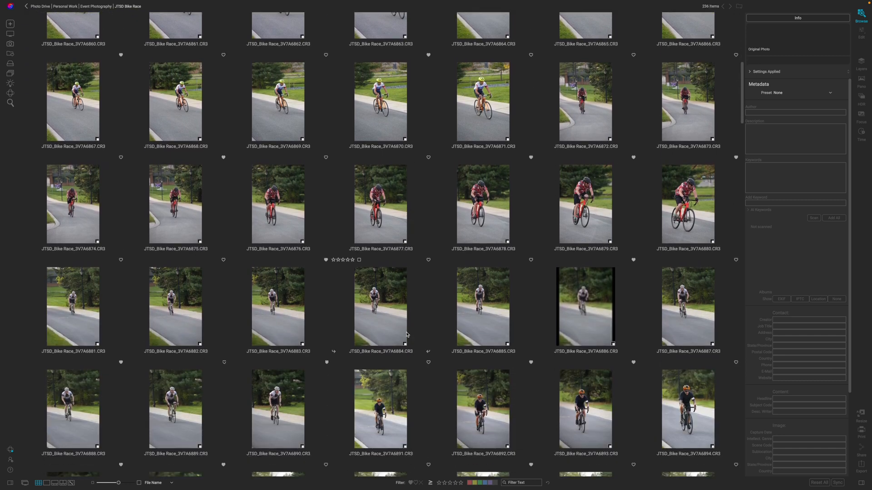
{"action": "mouse_move", "coordinate": [342, 337]}
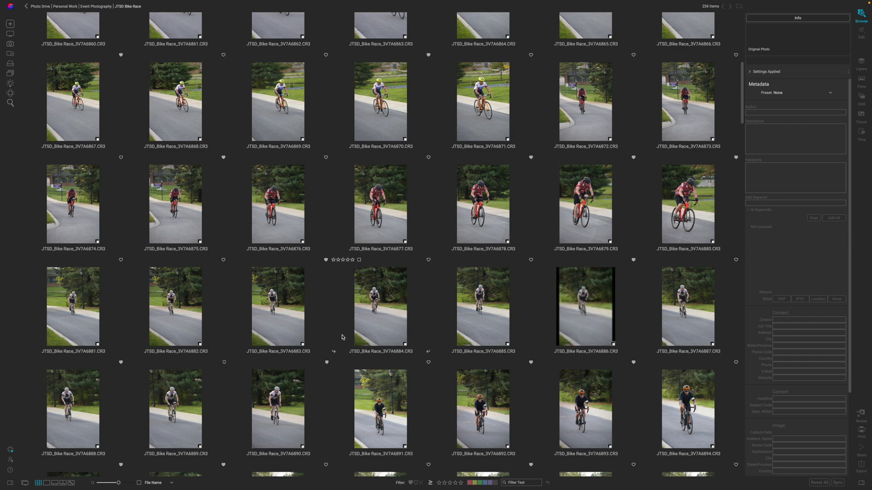
{"action": "mouse_move", "coordinate": [410, 483]}
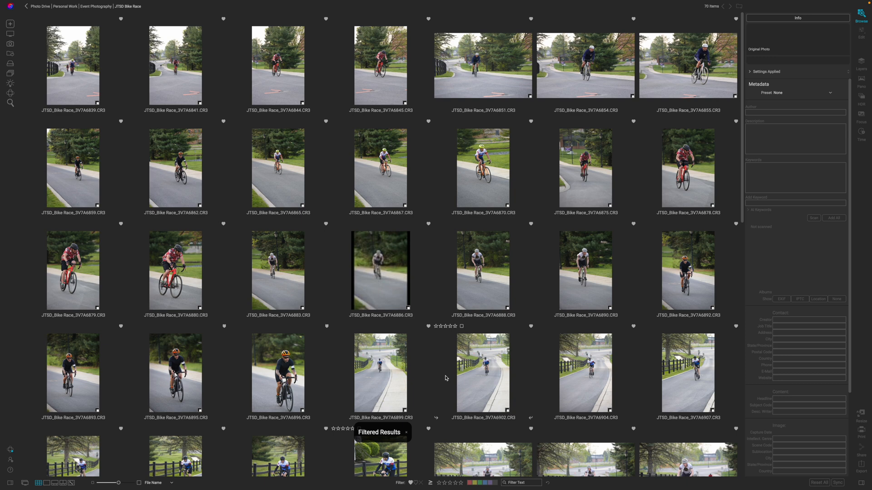
{"action": "mouse_move", "coordinate": [439, 384]}
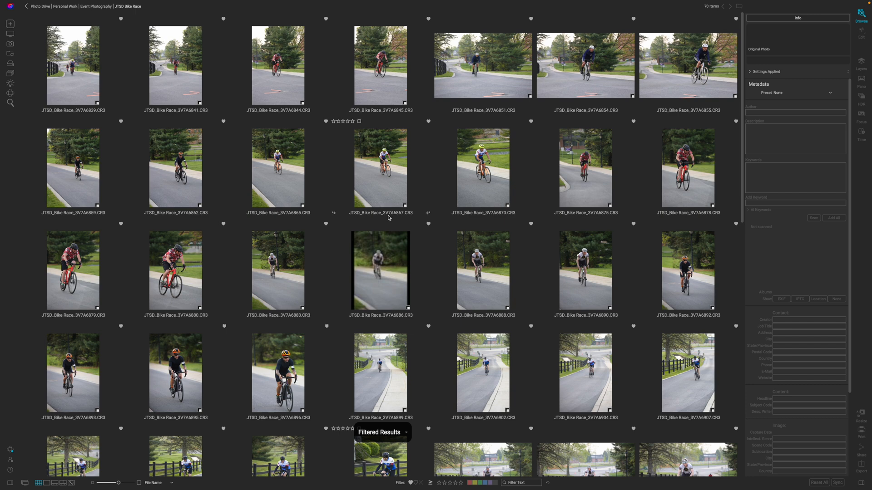
{"action": "mouse_move", "coordinate": [428, 256]}
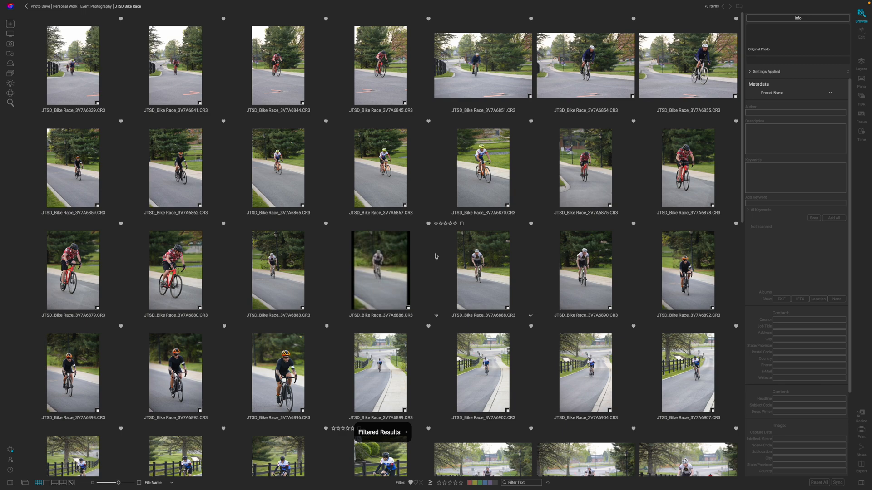
{"action": "mouse_move", "coordinate": [398, 319]}
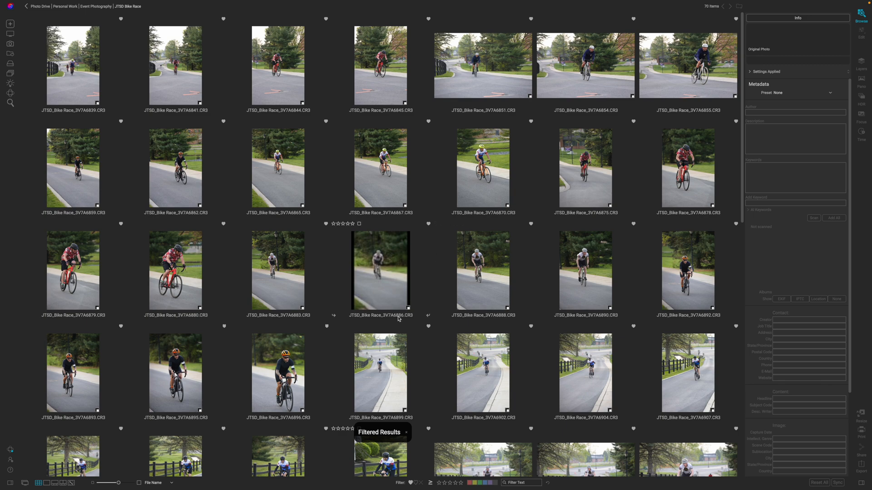
Scroll through the 70 liked photos remaining after the heart filter
{"action": "scroll", "scroll_direction": "down", "scroll_amount": 3}
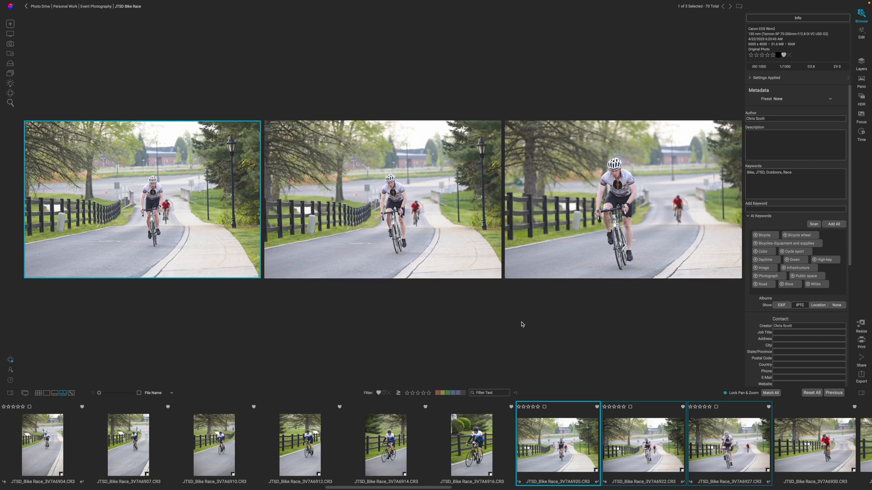
{"action": "mouse_move", "coordinate": [594, 141]}
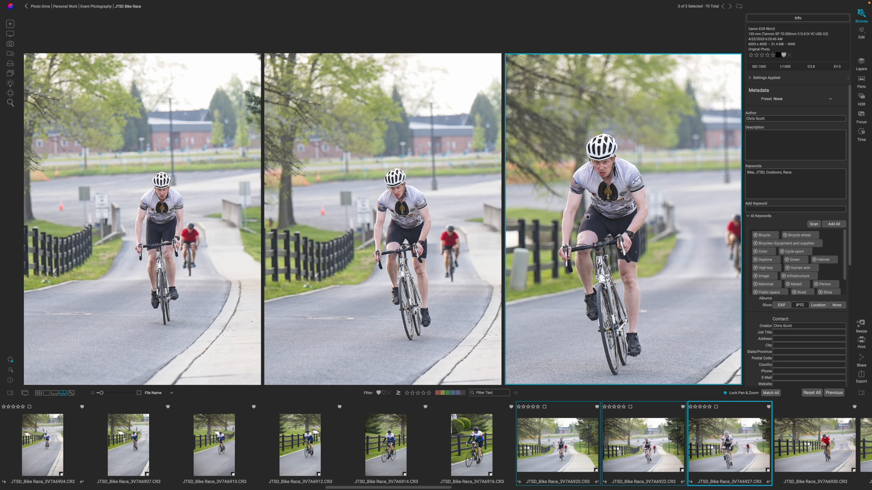
{"action": "mouse_move", "coordinate": [362, 258]}
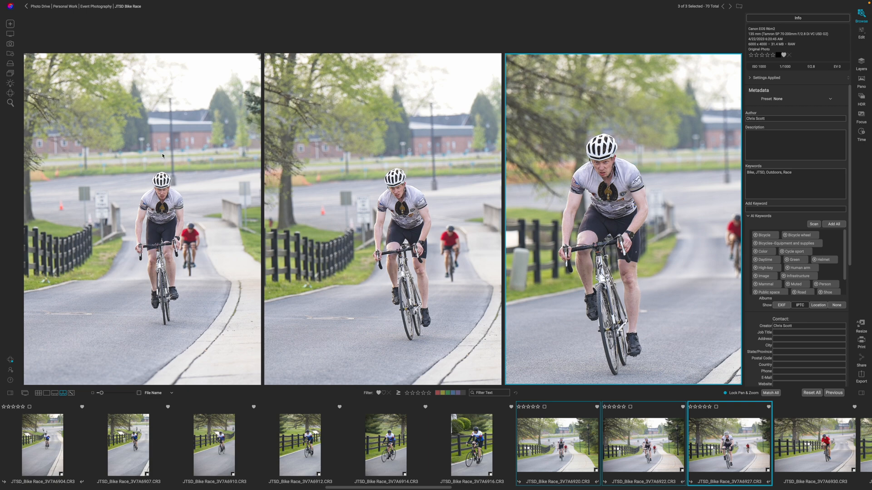
{"action": "mouse_move", "coordinate": [388, 213]}
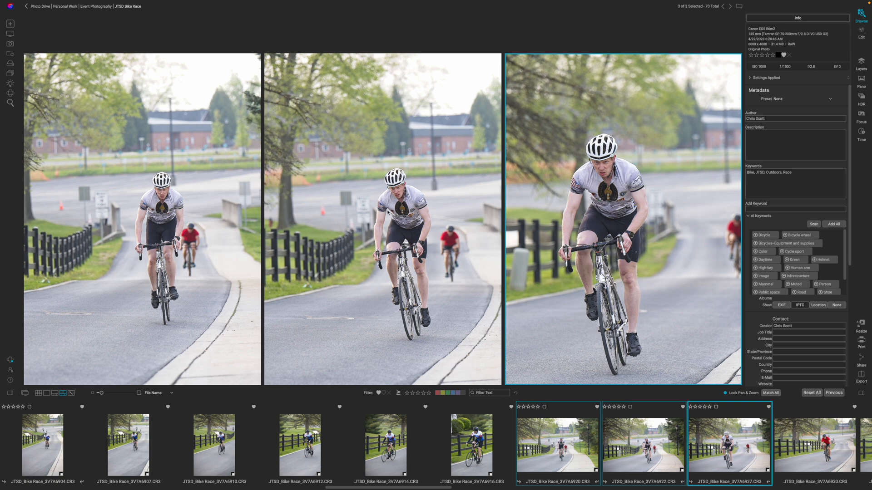
{"action": "mouse_move", "coordinate": [62, 189]}
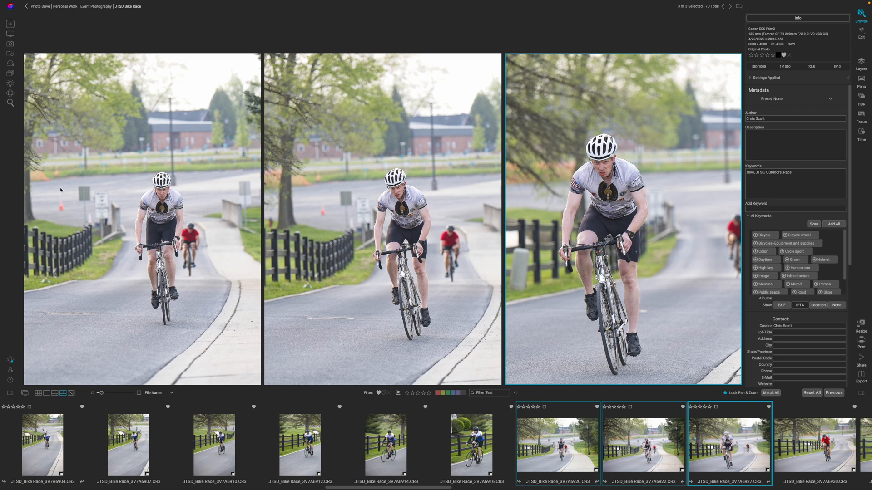
{"action": "mouse_move", "coordinate": [655, 221]}
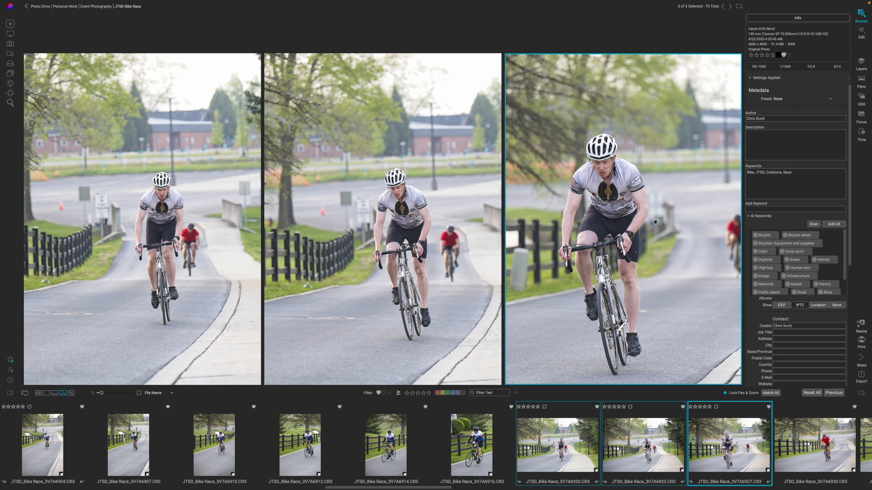
{"action": "mouse_move", "coordinate": [655, 199]}
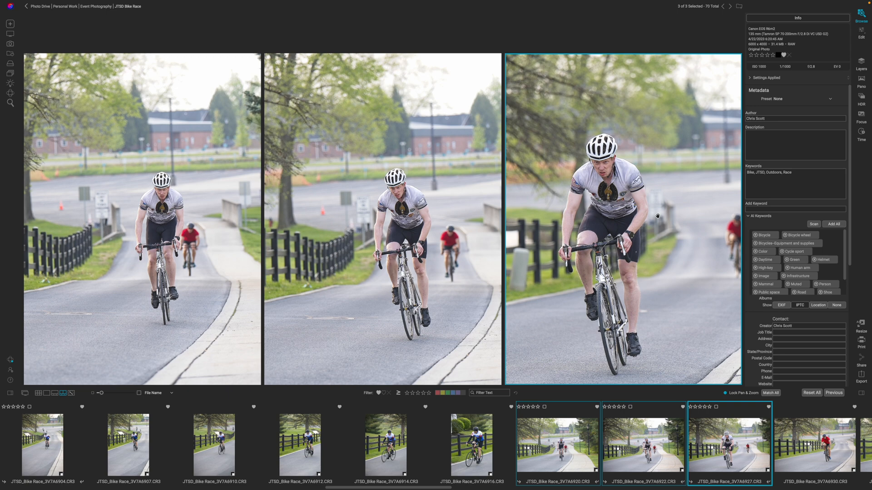
{"action": "mouse_move", "coordinate": [559, 212]}
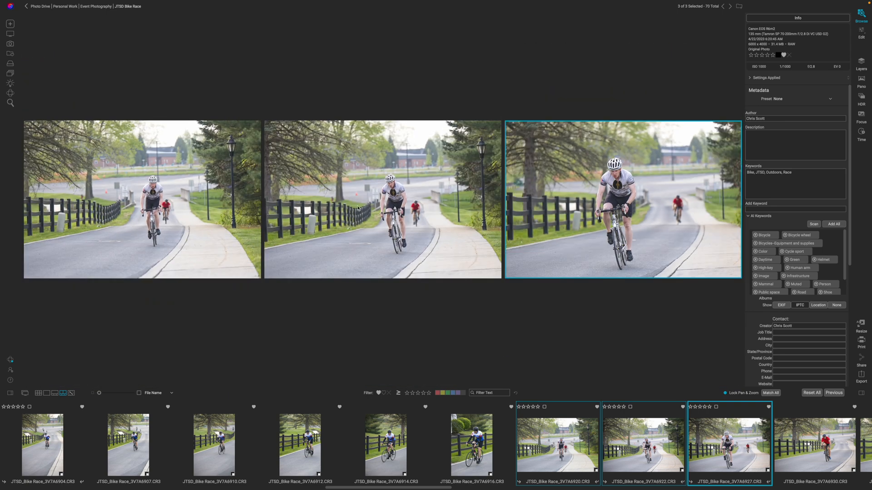
{"action": "mouse_move", "coordinate": [121, 196]}
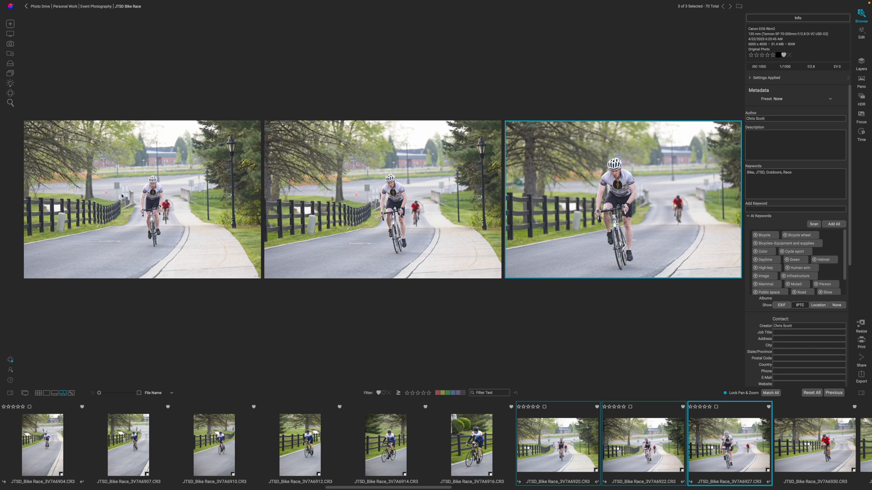
{"action": "mouse_move", "coordinate": [295, 265]}
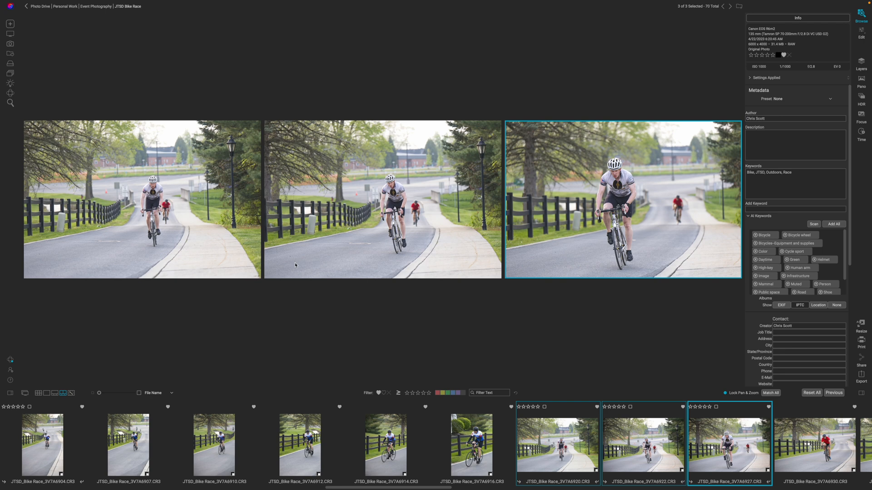
{"action": "mouse_move", "coordinate": [567, 324]}
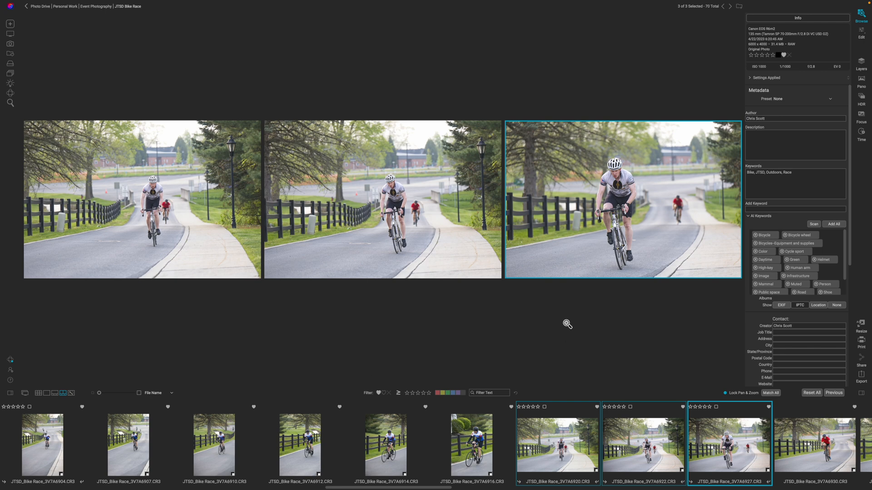
{"action": "mouse_move", "coordinate": [590, 246]}
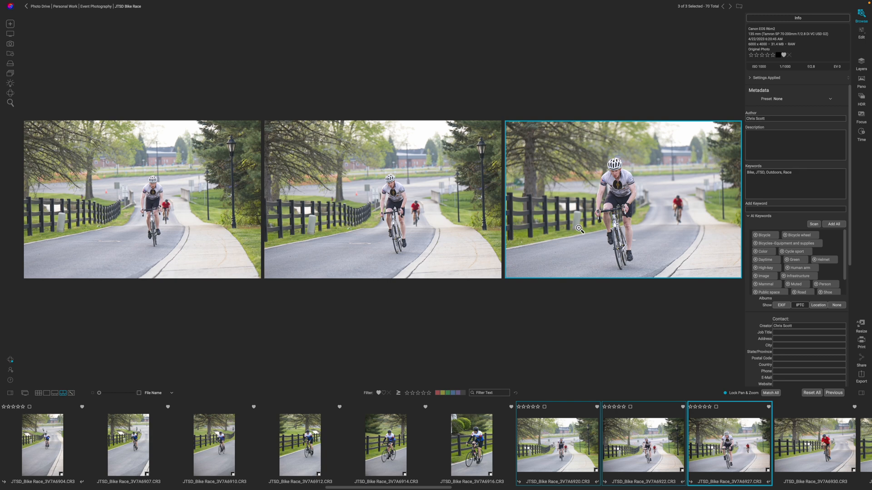
{"action": "mouse_move", "coordinate": [578, 234]}
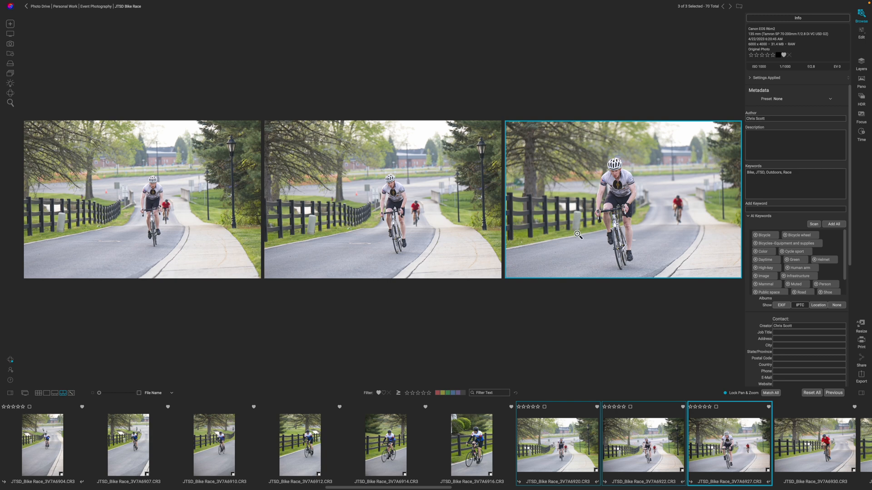
{"action": "mouse_move", "coordinate": [590, 262]}
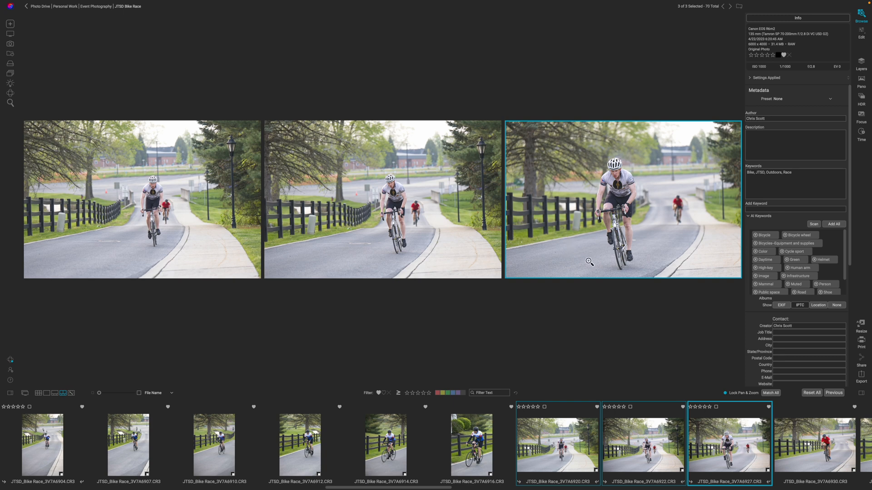
{"action": "mouse_move", "coordinate": [679, 210]}
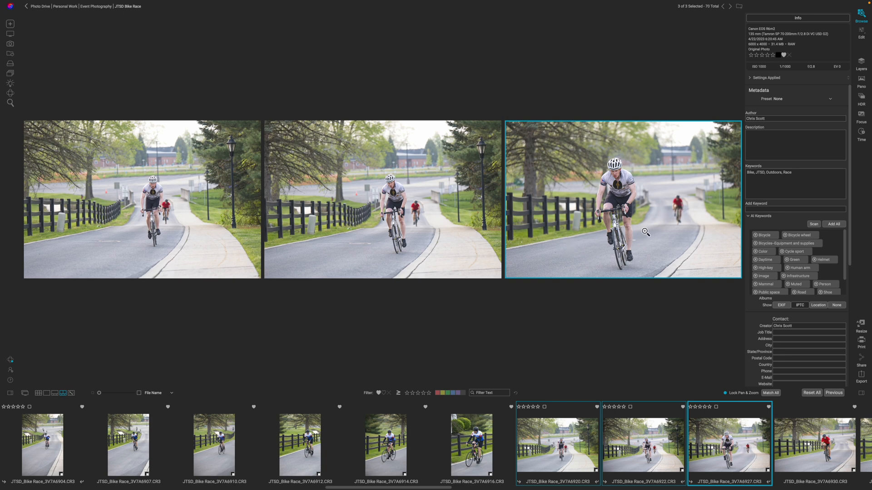
{"action": "mouse_move", "coordinate": [659, 222]}
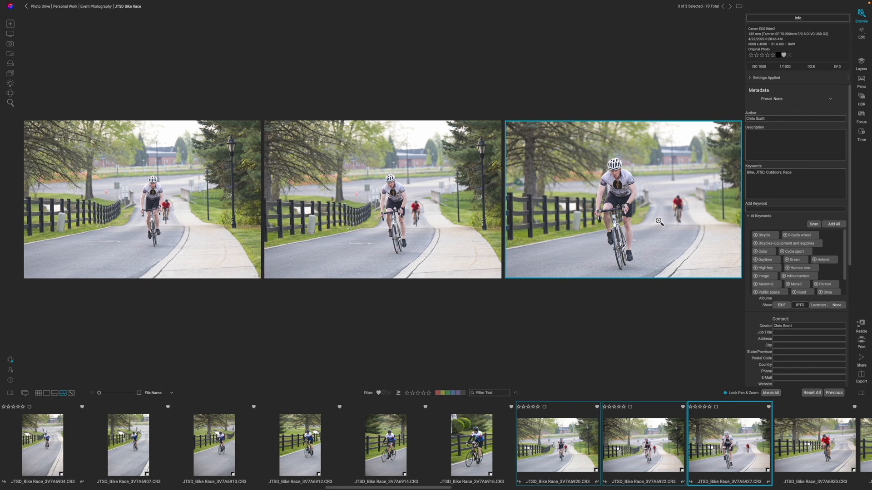
{"action": "mouse_move", "coordinate": [653, 267]}
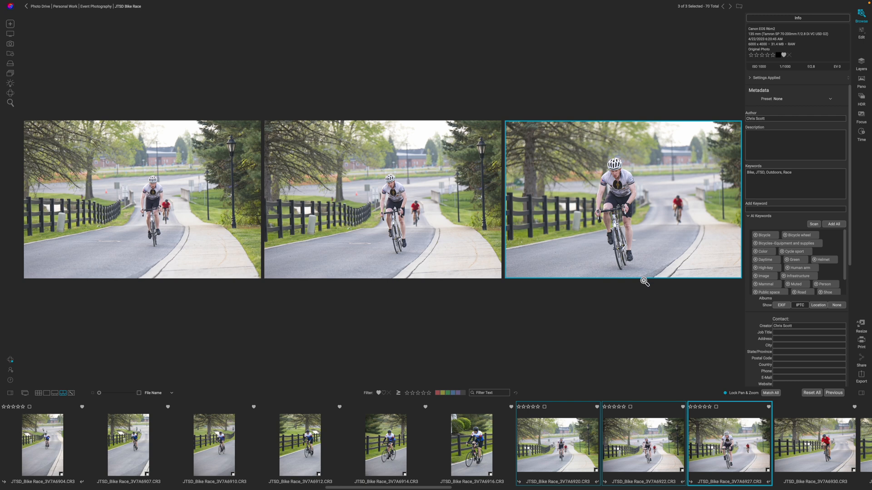
{"action": "mouse_move", "coordinate": [666, 448]}
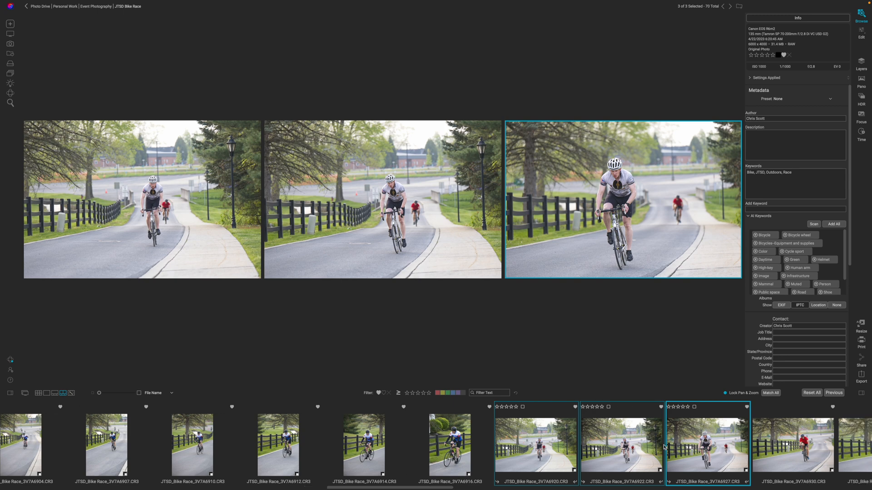
{"action": "scroll", "scroll_direction": "right", "scroll_amount": 3}
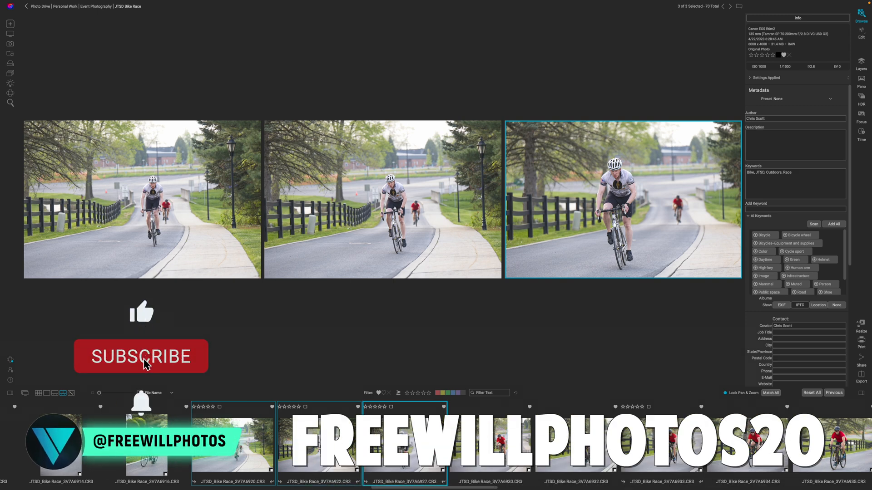
{"action": "left_click", "coordinate": [141, 357]}
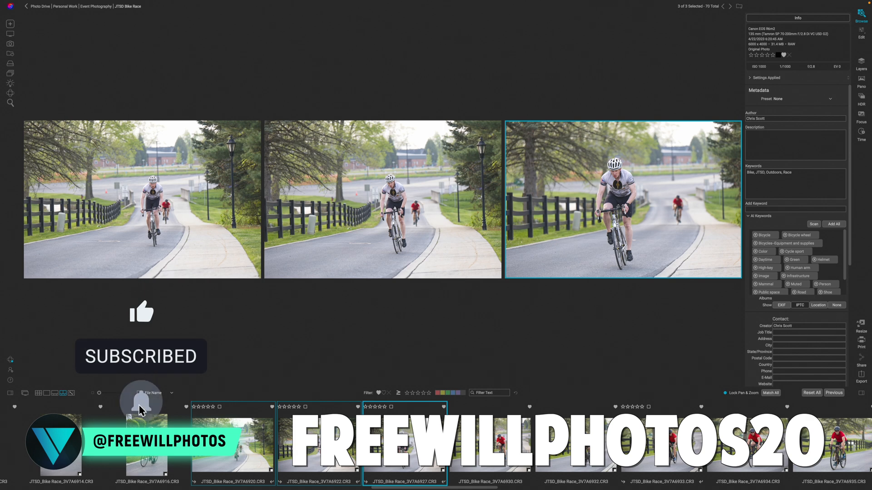